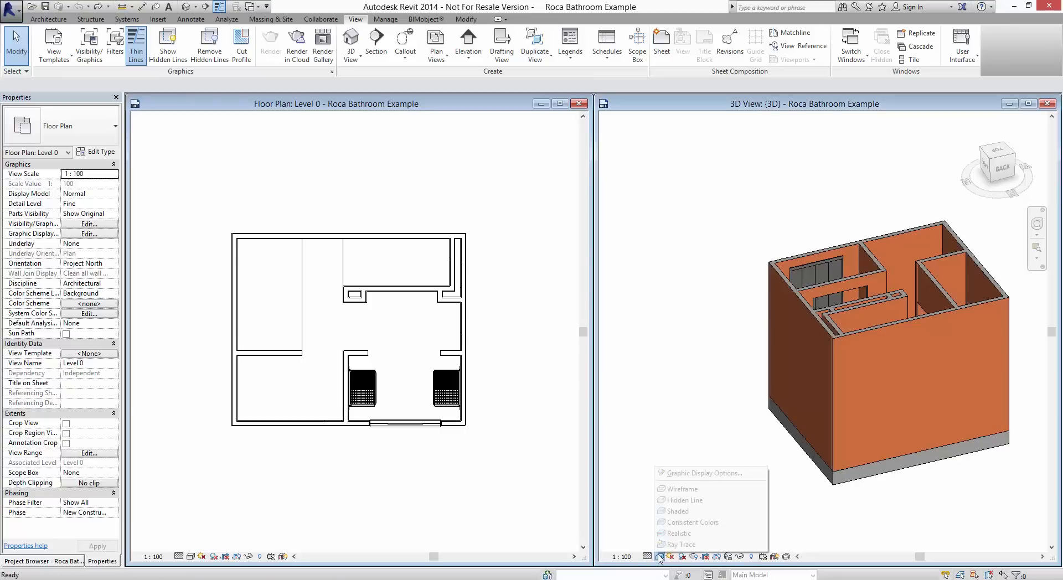
Raise wall transparency in Graphic Display Options so the room interiors show in 3D.
{"action": "left_click", "coordinate": [706, 473]}
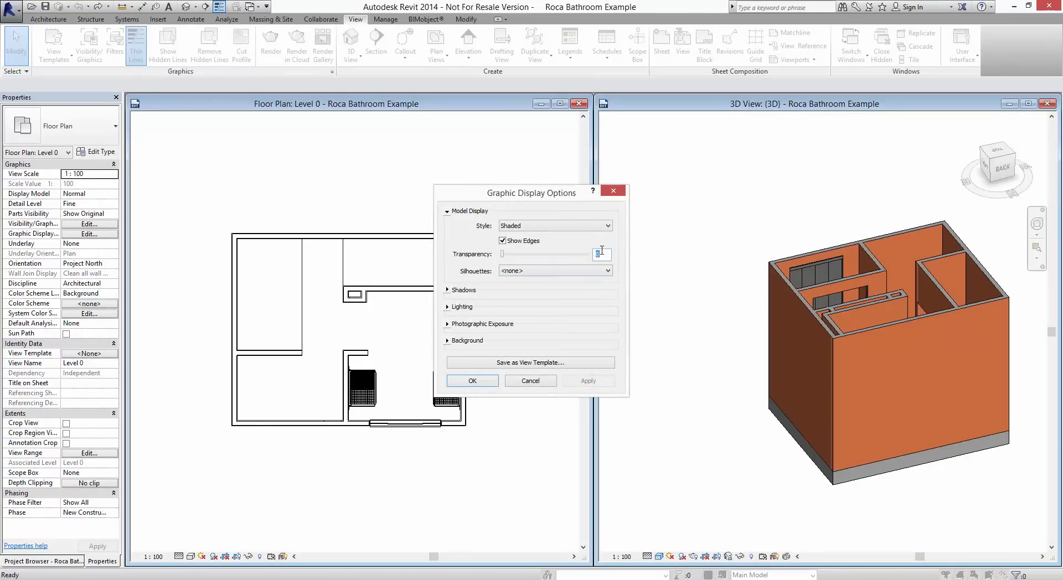
{"action": "left_click", "coordinate": [471, 380]}
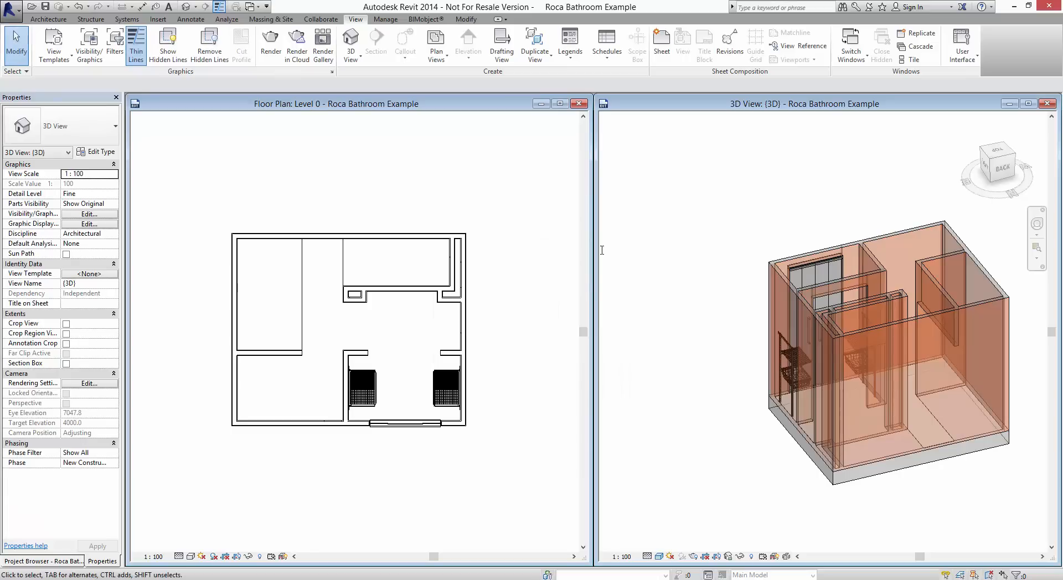
{"action": "mouse_move", "coordinate": [594, 245]}
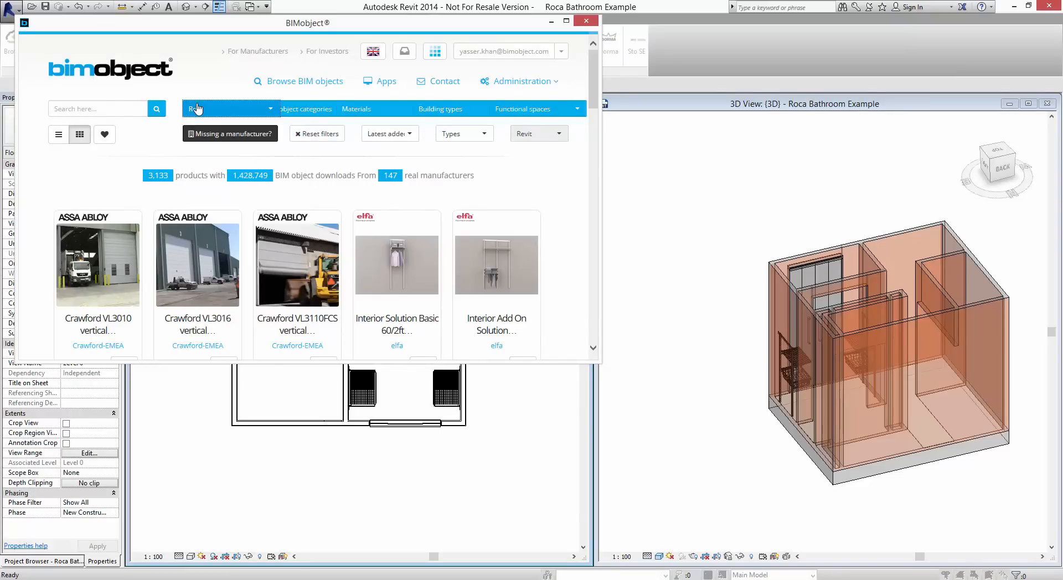
Search BIMobject for 'Roca' and download the Becool 1900x1100 Acrylic bath.
{"action": "type", "text": "Roca"}
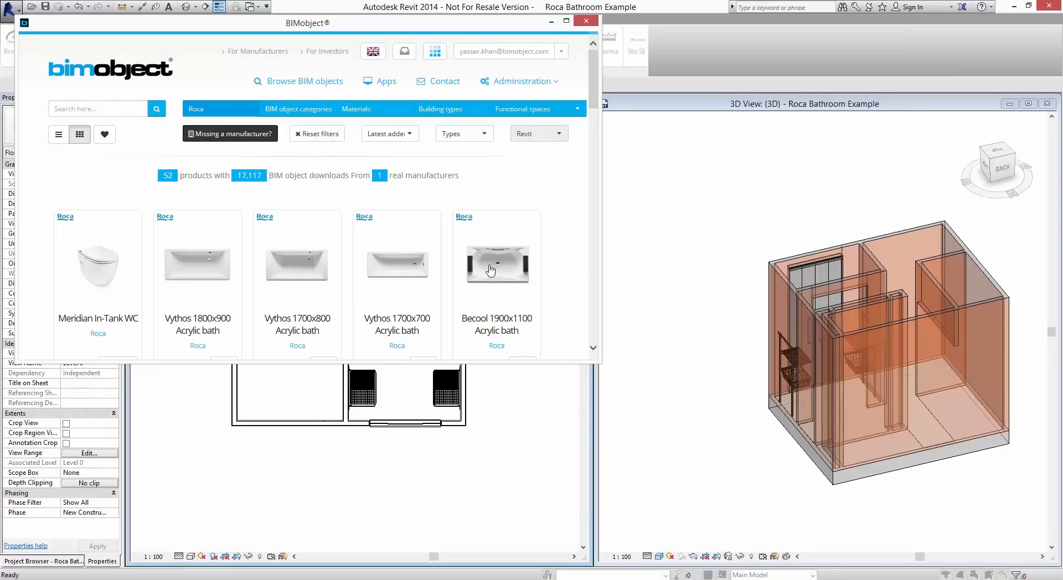
{"action": "left_click", "coordinate": [496, 264]}
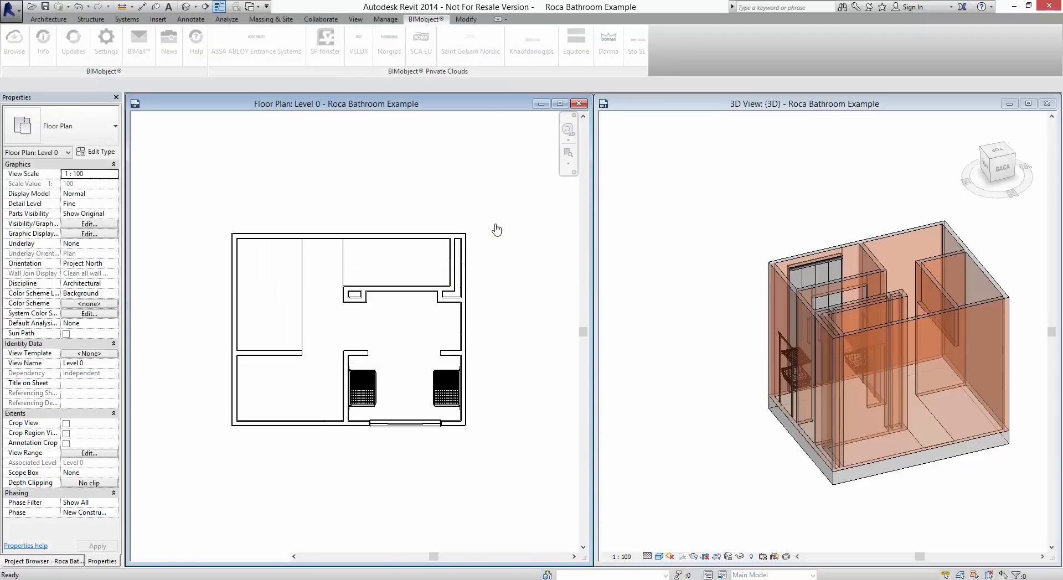
Place the Roca bathtub in the left room and rotate it snapped to the wall corner.
{"action": "left_click", "coordinate": [244, 291]}
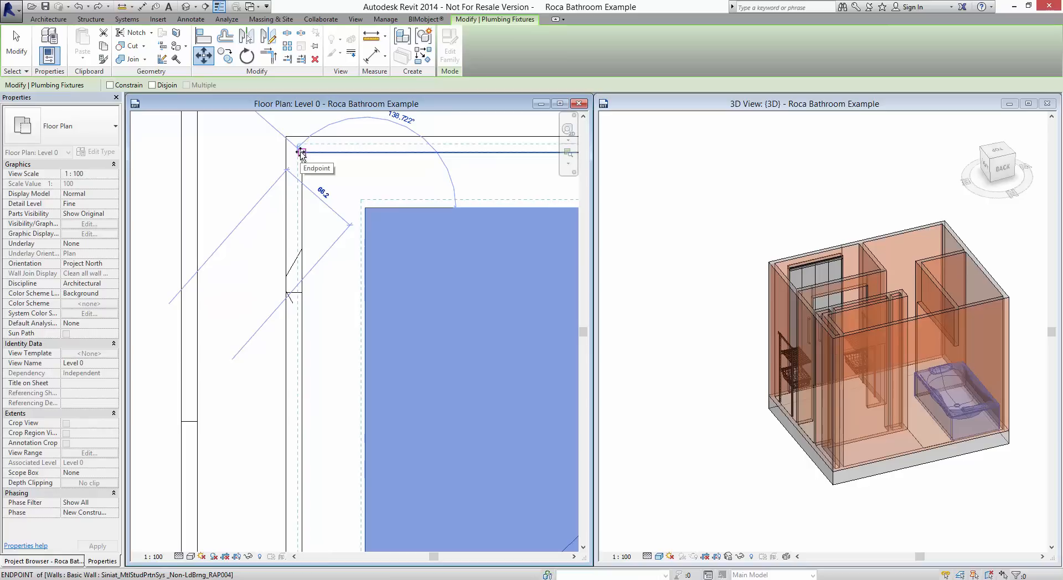
{"action": "left_click", "coordinate": [426, 19]}
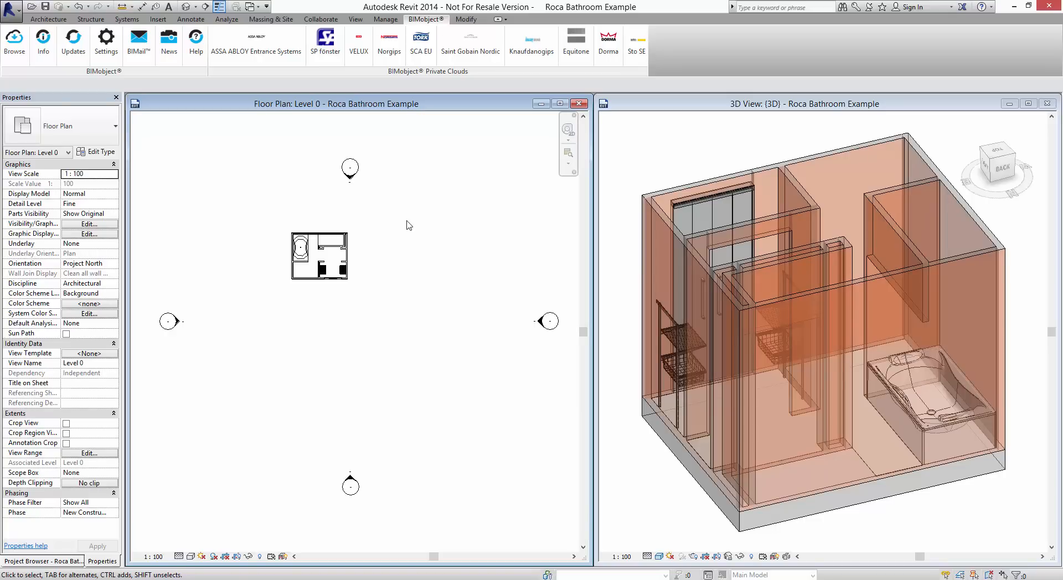
{"action": "mouse_move", "coordinate": [331, 200]}
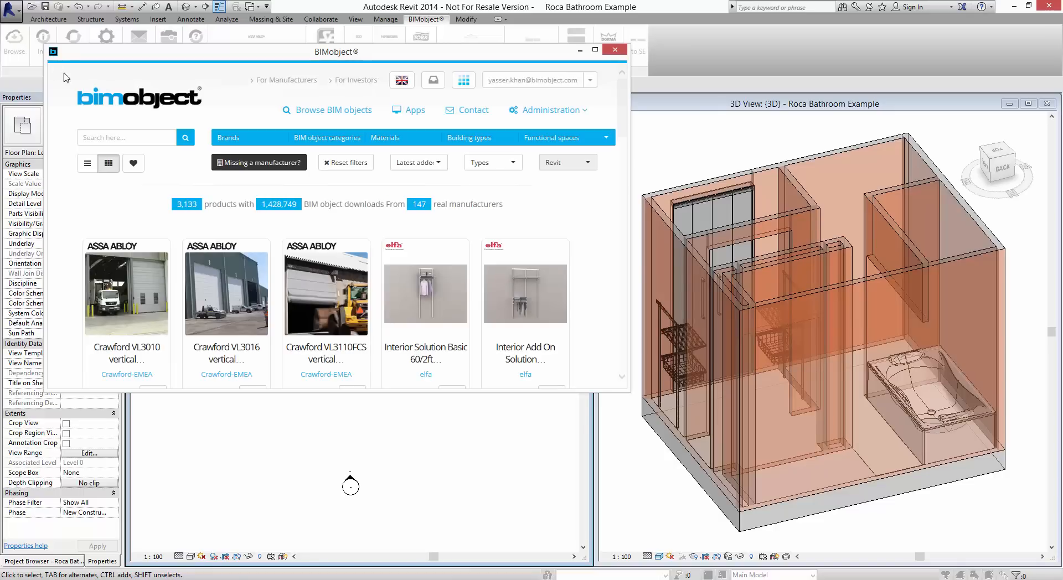
Filter the BIMobject catalogue to brand Roca and category Shower trays.
{"action": "type", "text": "roc"}
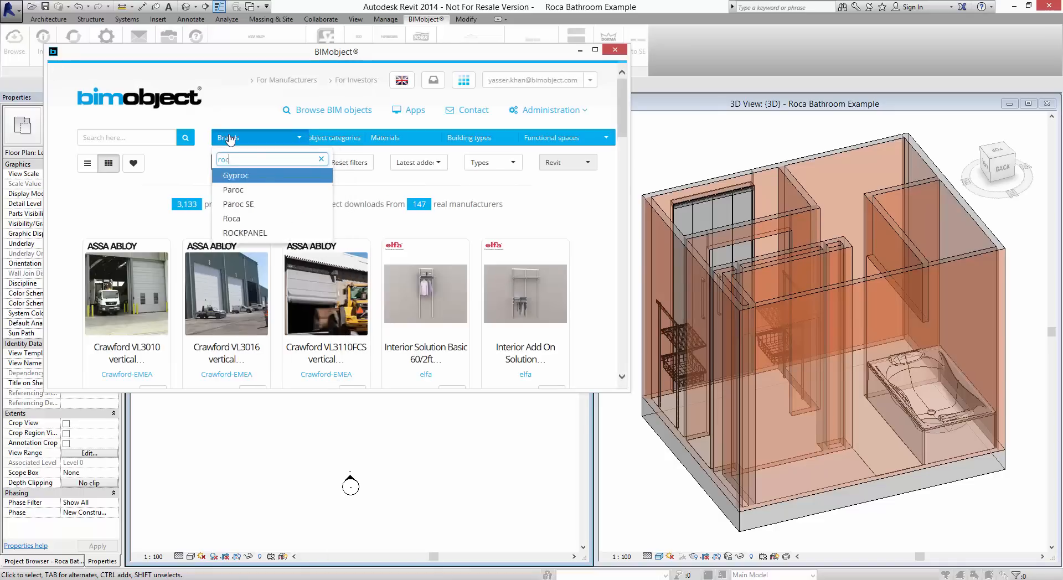
{"action": "left_click", "coordinate": [231, 218]}
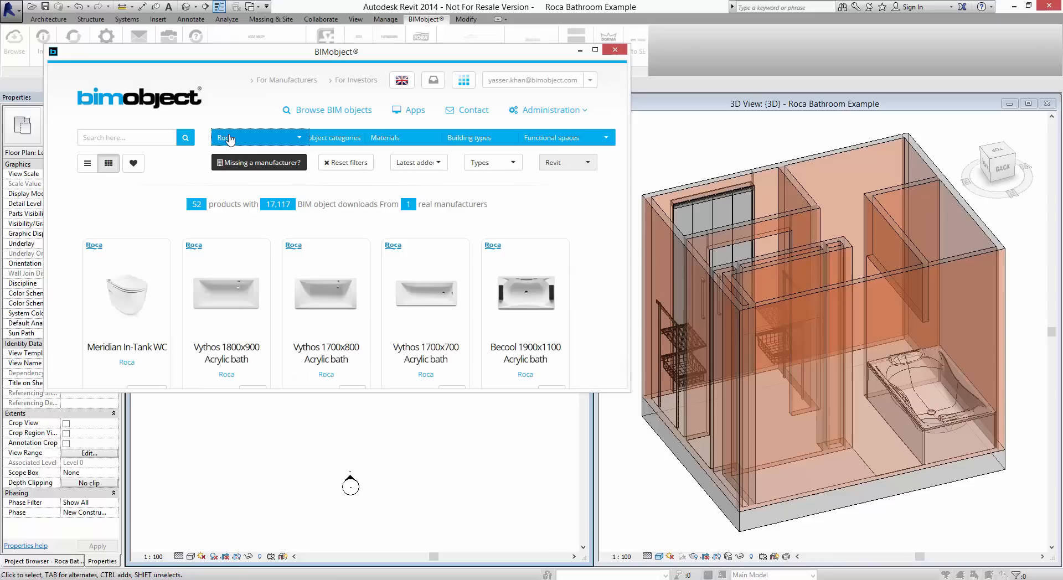
{"action": "left_click", "coordinate": [329, 137]}
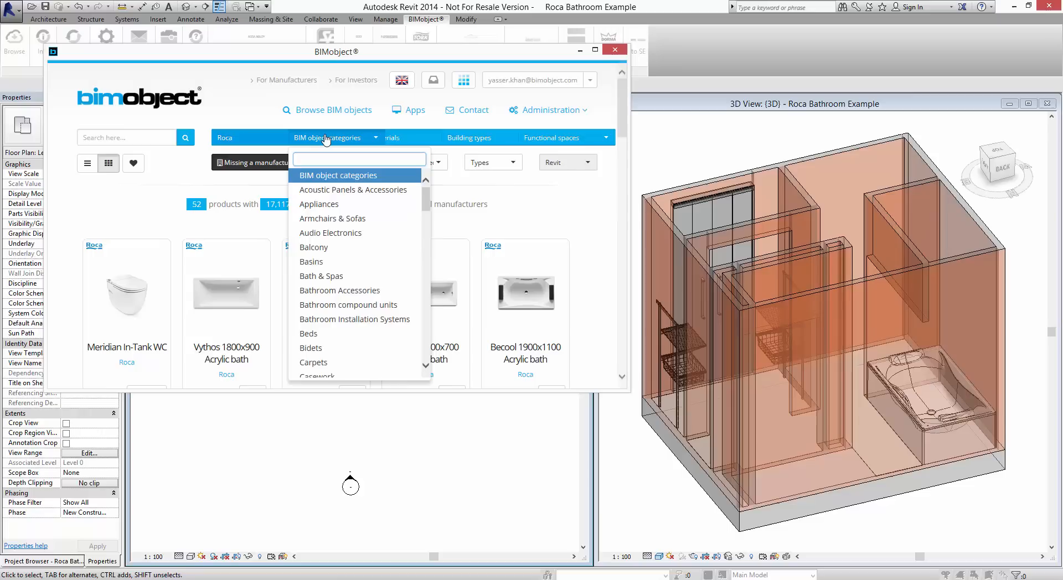
{"action": "type", "text": "sho"}
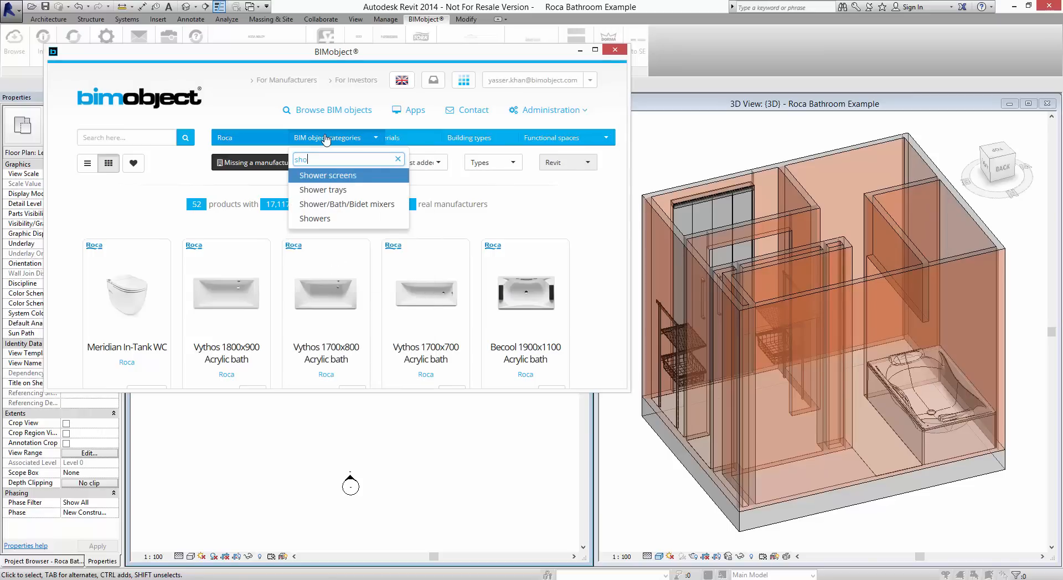
{"action": "left_click", "coordinate": [323, 189]}
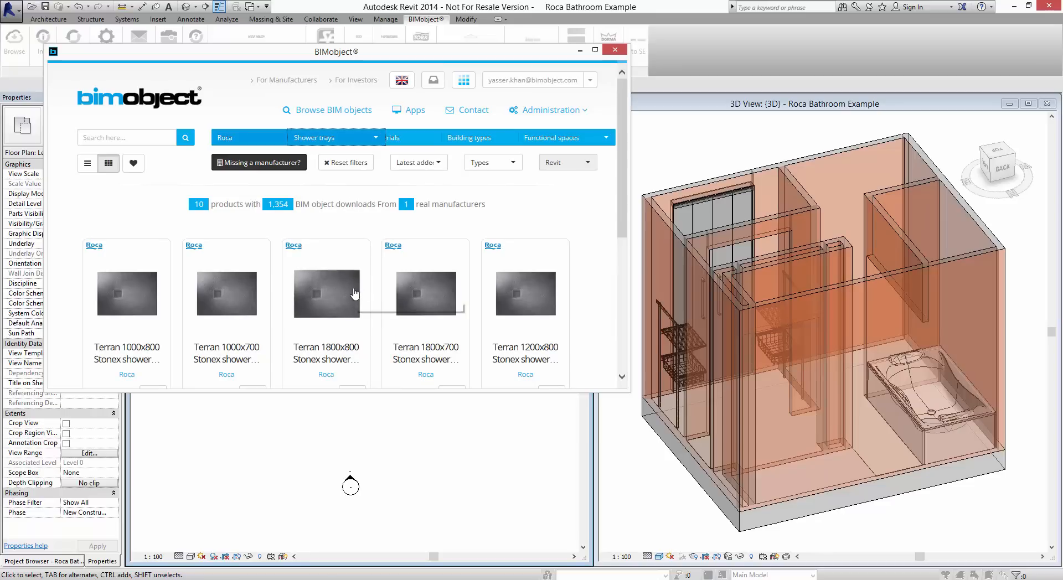
{"action": "mouse_move", "coordinate": [354, 293]}
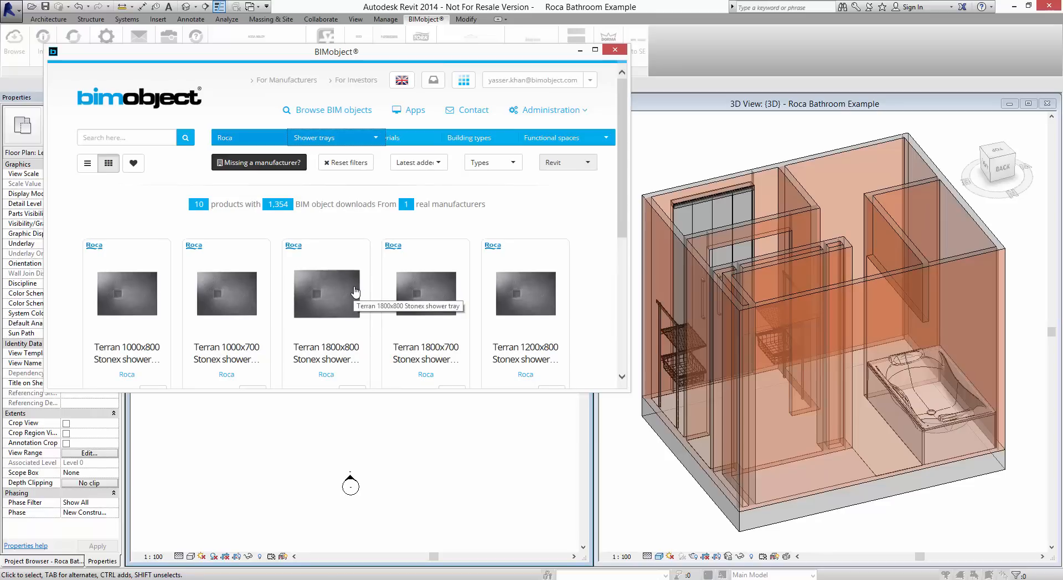
Download the Terran 1800x800 Stonex shower tray into the project.
{"action": "left_click", "coordinate": [325, 294]}
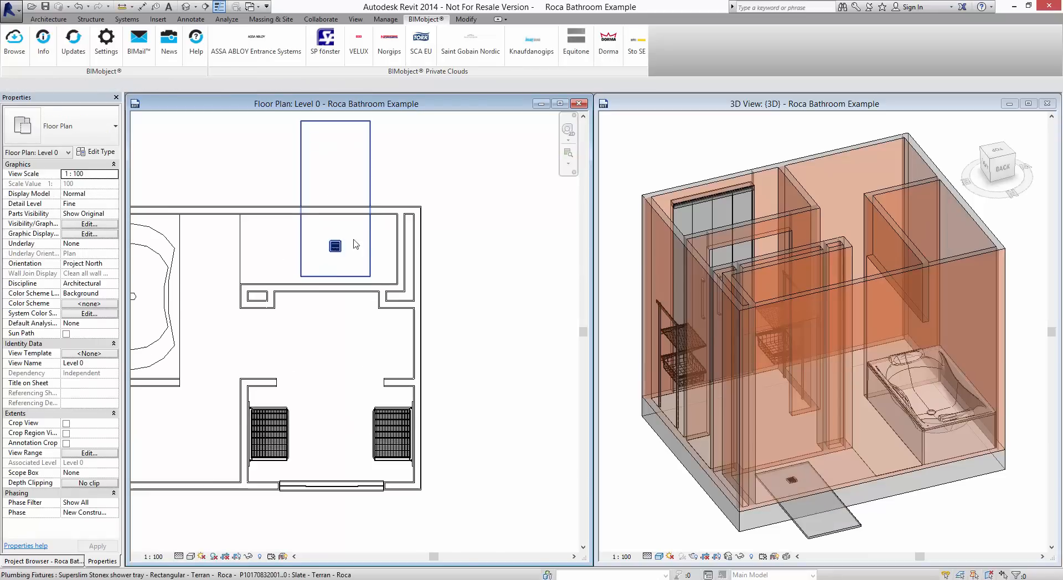
Place the shower tray in the upper-right room, then the WC, bidet and square basin beside it.
{"action": "left_click", "coordinate": [334, 246]}
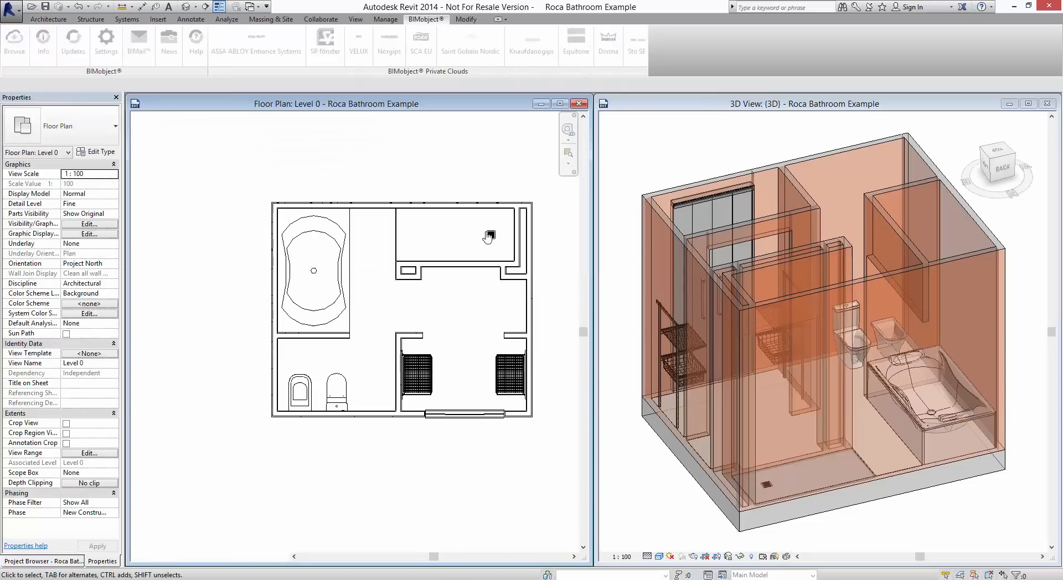
{"action": "left_click", "coordinate": [377, 397]}
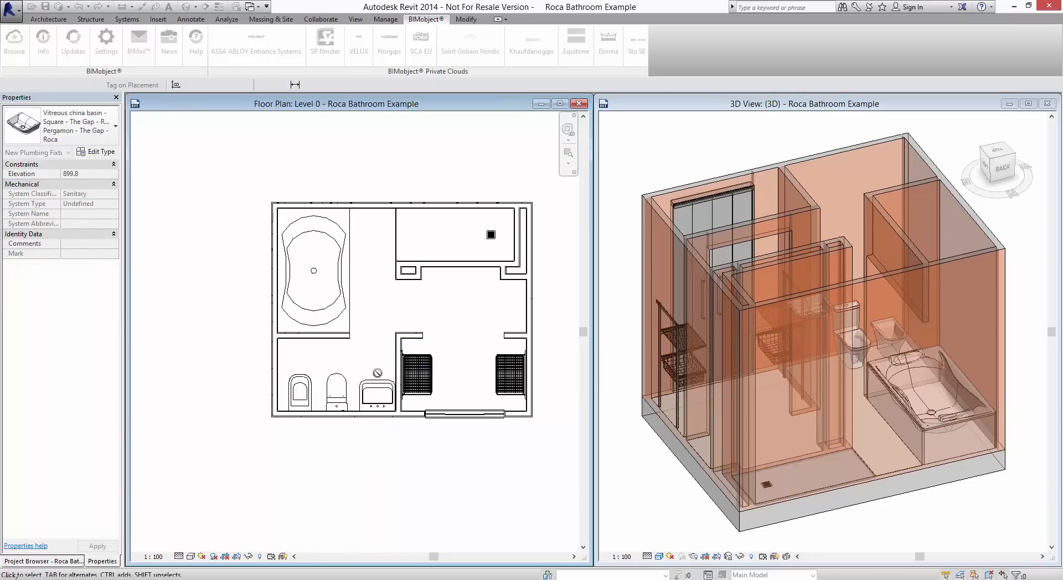
{"action": "left_click", "coordinate": [100, 151]}
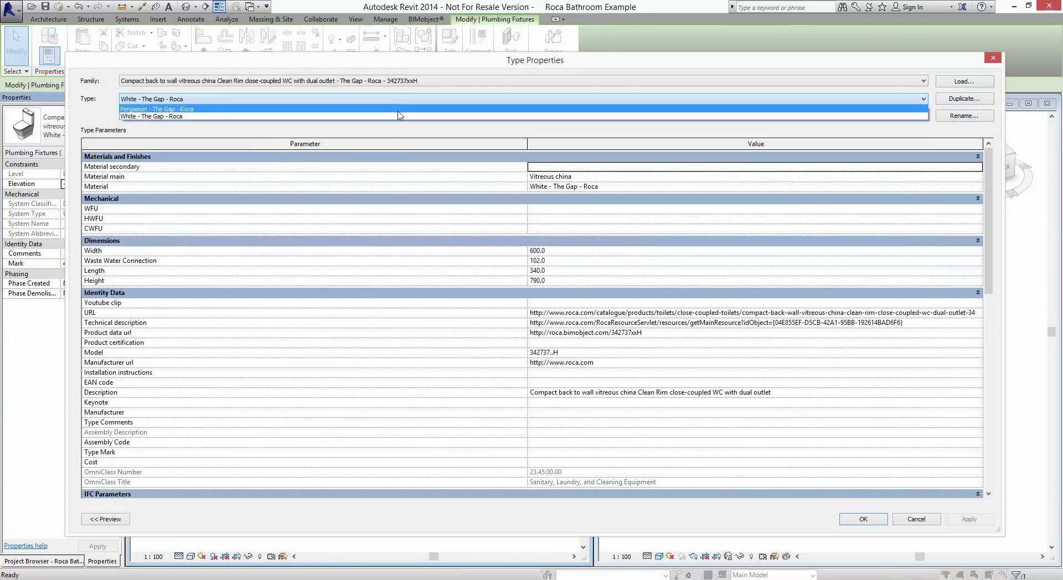
Choose a finish variant for the WC and review the shower tray's type parameters.
{"action": "left_click", "coordinate": [156, 109]}
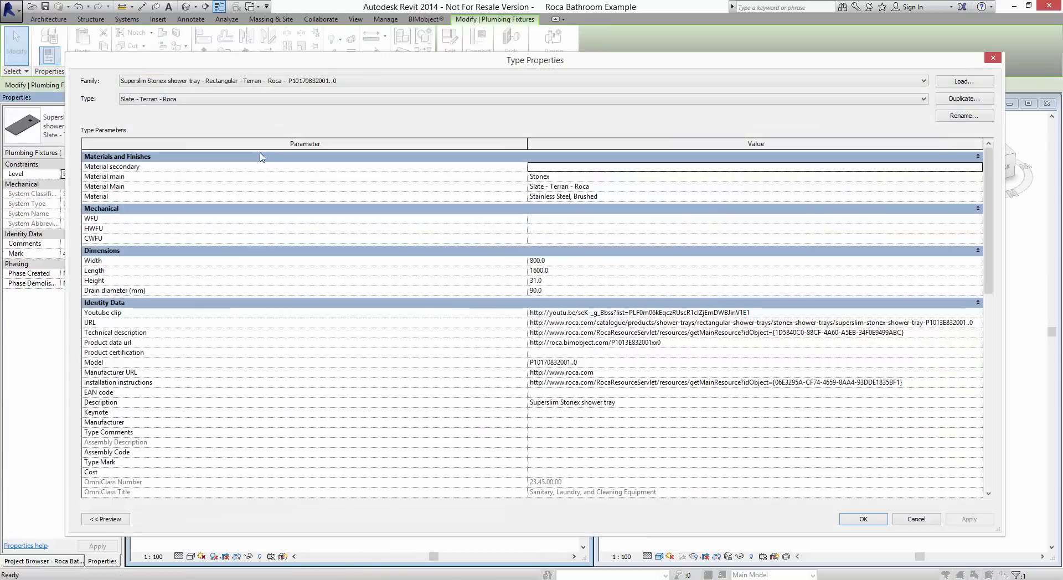
{"action": "left_click", "coordinate": [922, 98]}
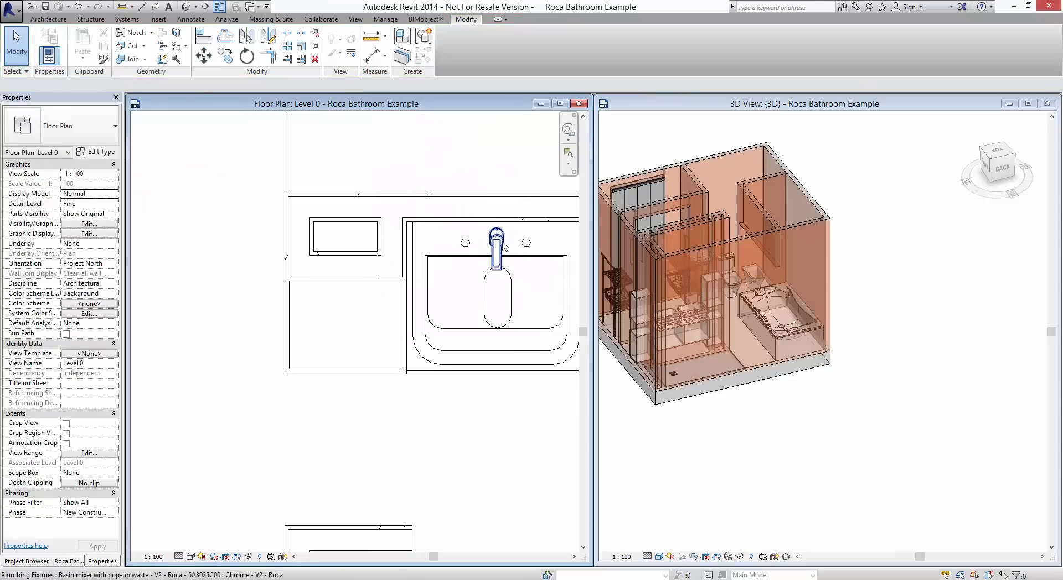
Place the basin mixer on the basin and delete the unwanted furniture piece from the plan.
{"action": "left_click", "coordinate": [496, 244]}
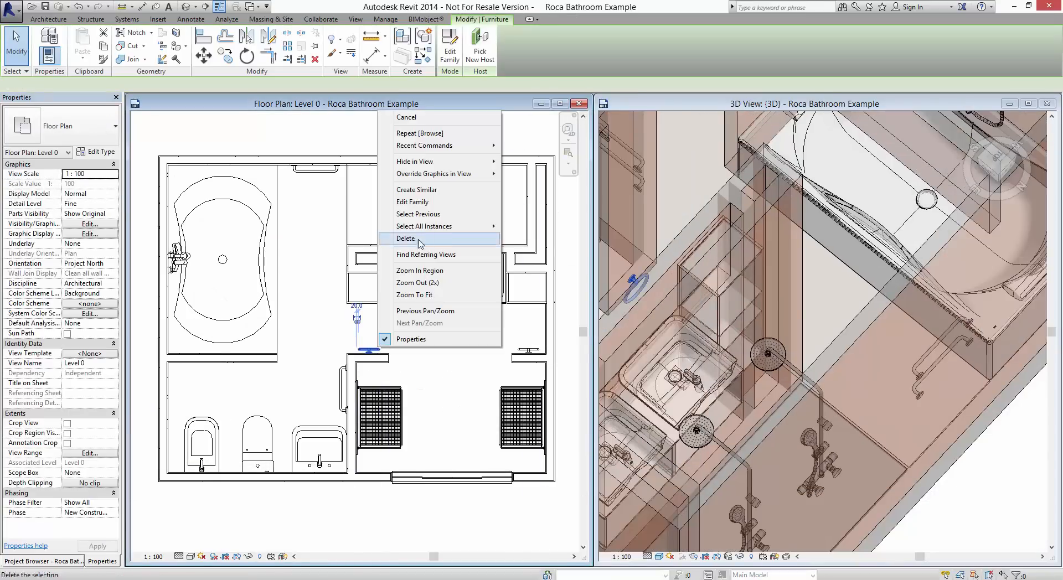
{"action": "left_click", "coordinate": [406, 238]}
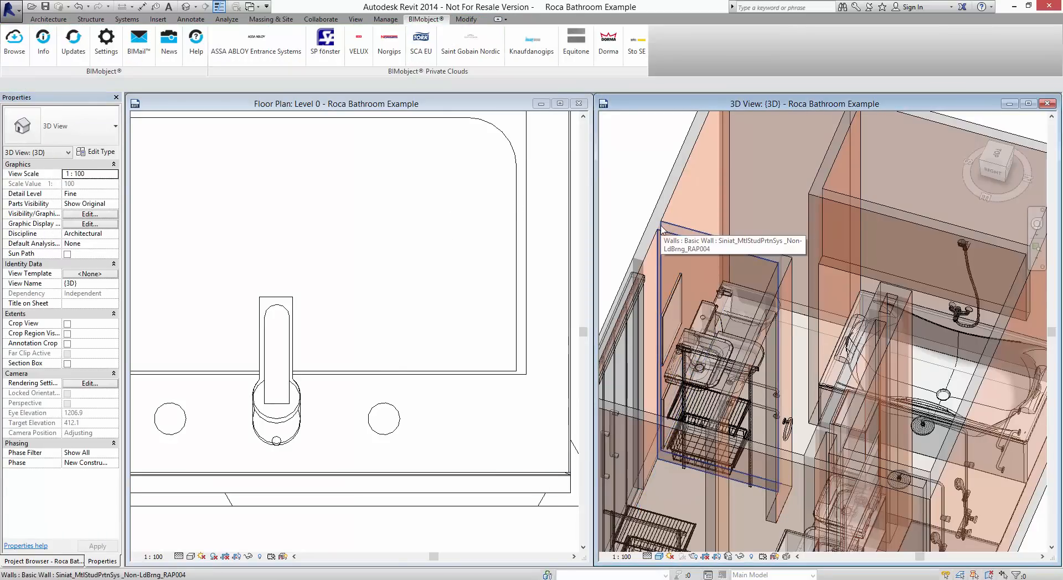
{"action": "mouse_move", "coordinate": [645, 216]}
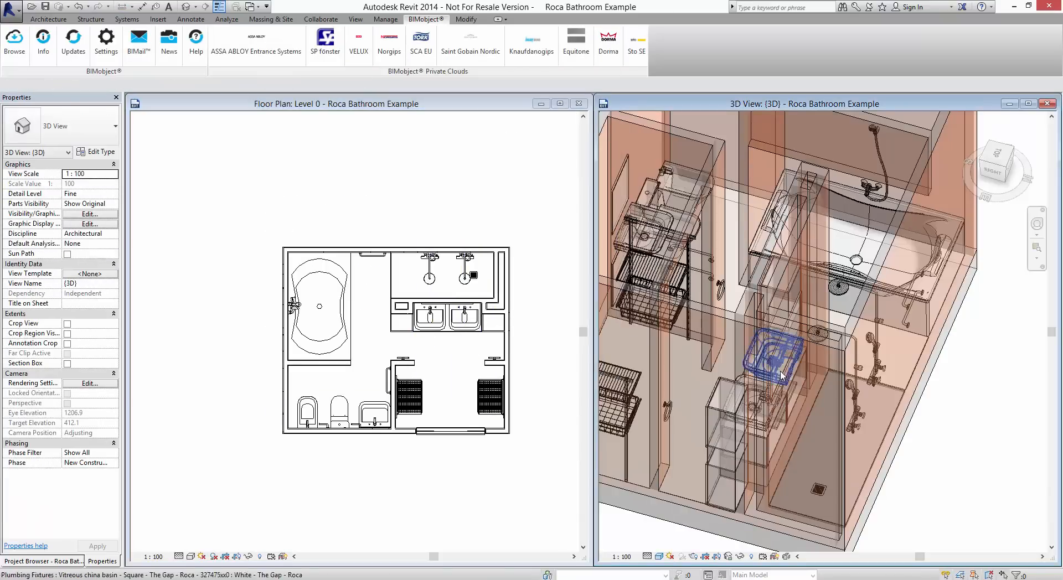
Orbit up close in 3D and select the square basin to check the placed fixtures.
{"action": "left_click", "coordinate": [780, 356]}
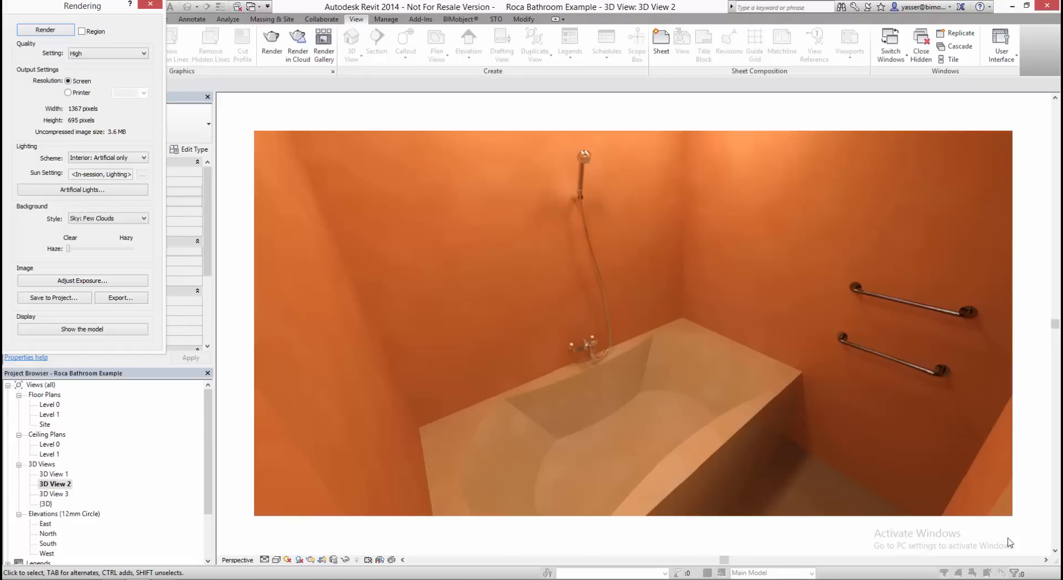
{"action": "mouse_move", "coordinate": [989, 550]}
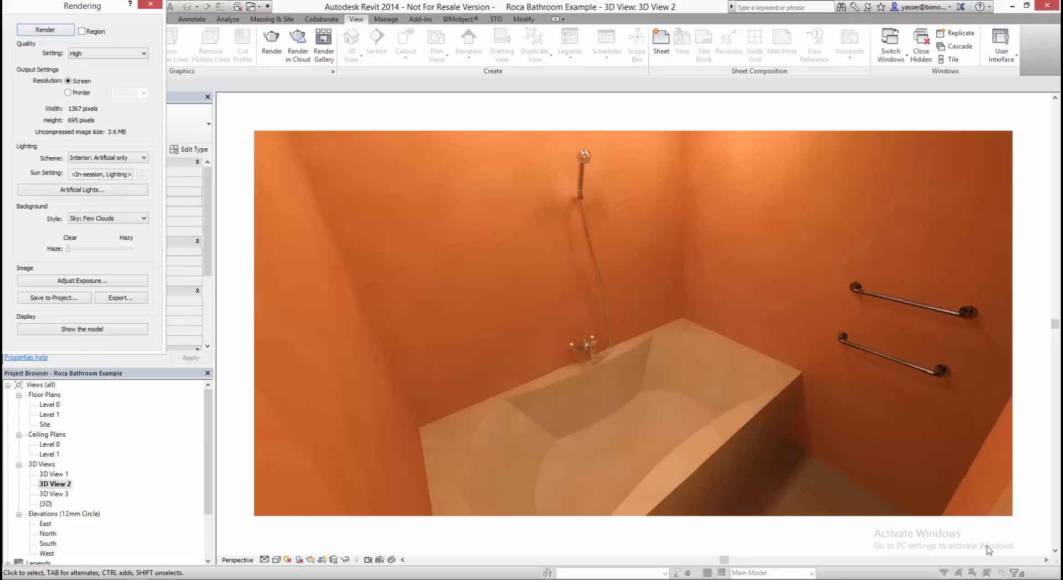